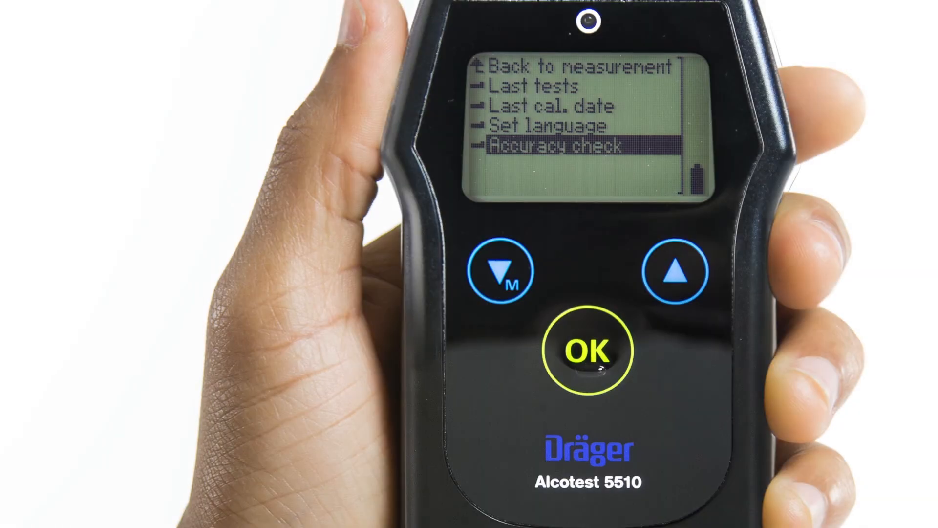
pyautogui.click(581, 350)
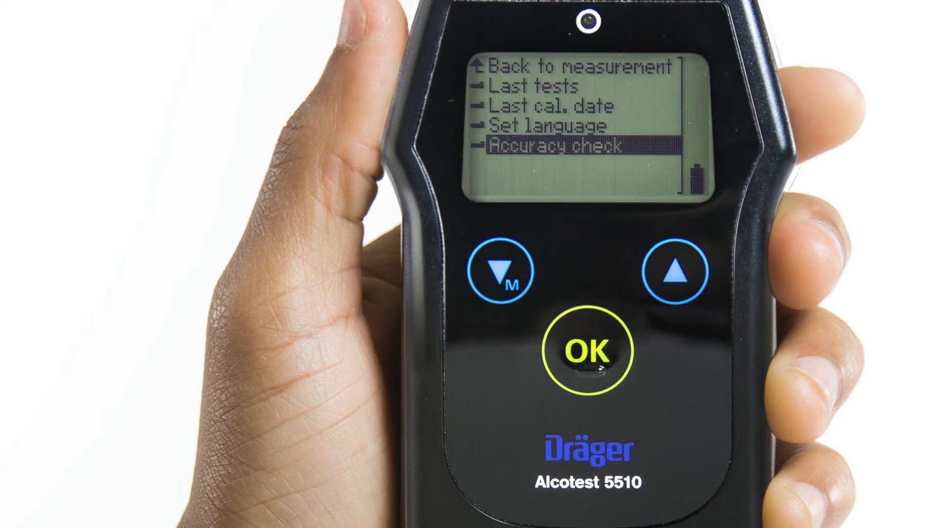
pyautogui.click(677, 272)
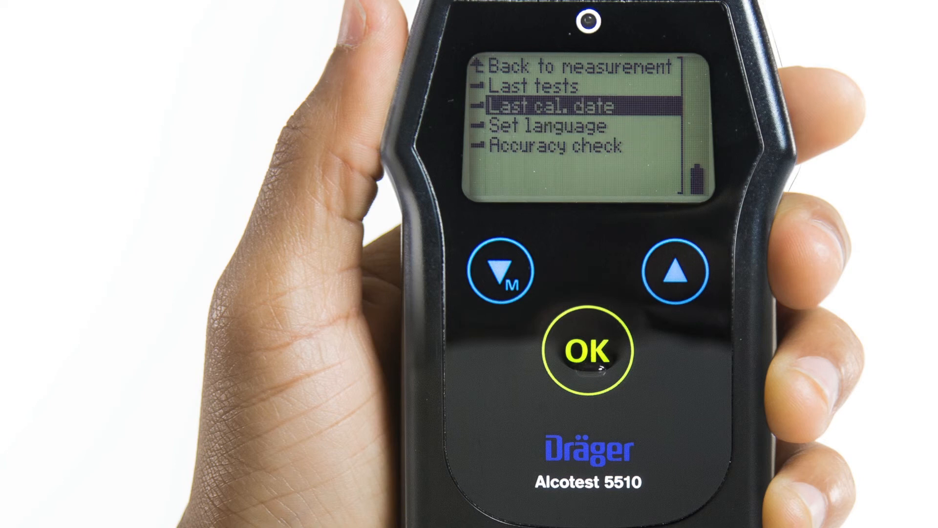